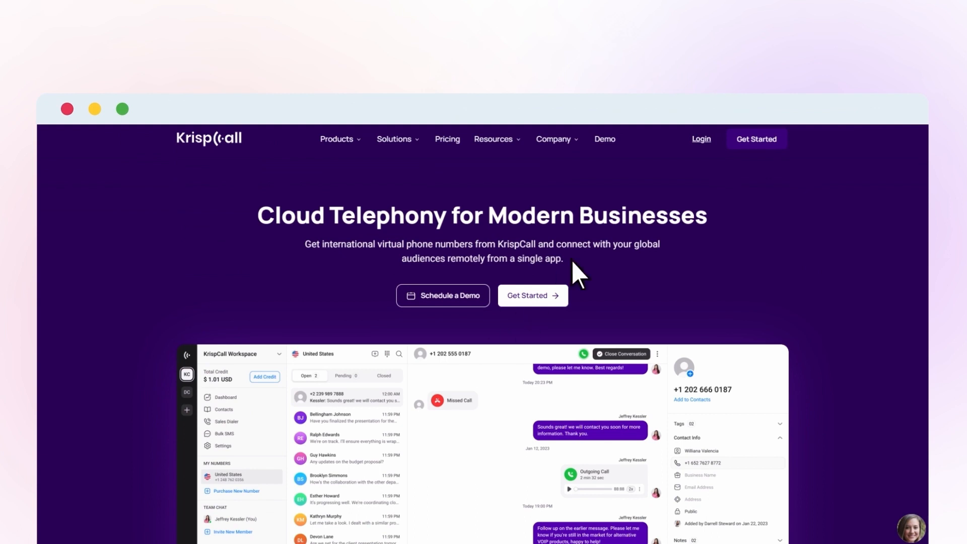
Sign in to KrispCall and reach Settings > My Numbers, which shows no owned numbers
{"action": "left_click", "coordinate": [701, 138]}
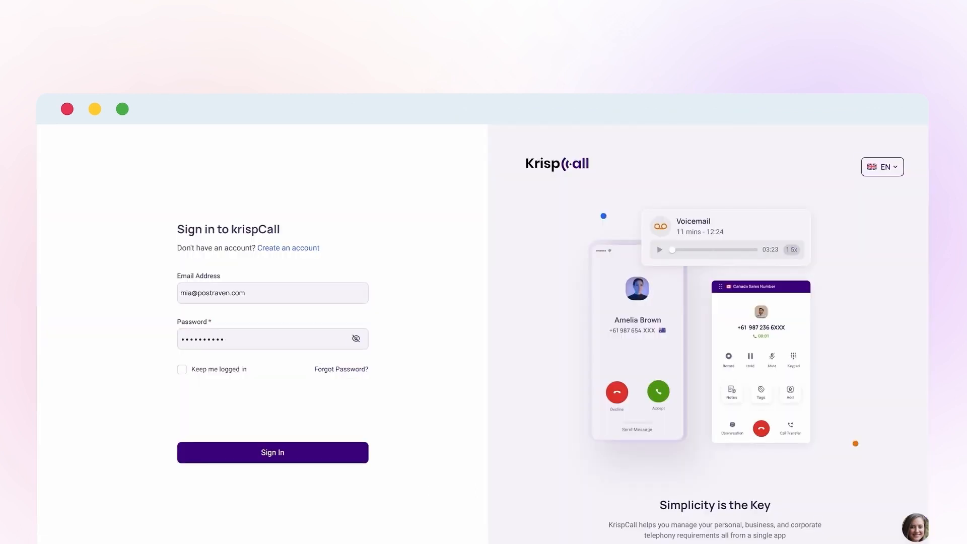
{"action": "left_click", "coordinate": [272, 452]}
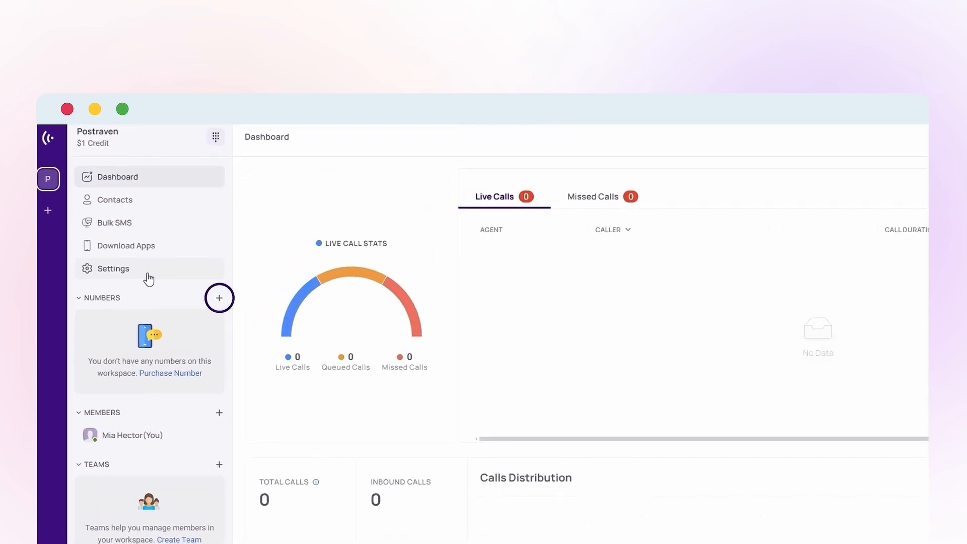
{"action": "left_click", "coordinate": [112, 268]}
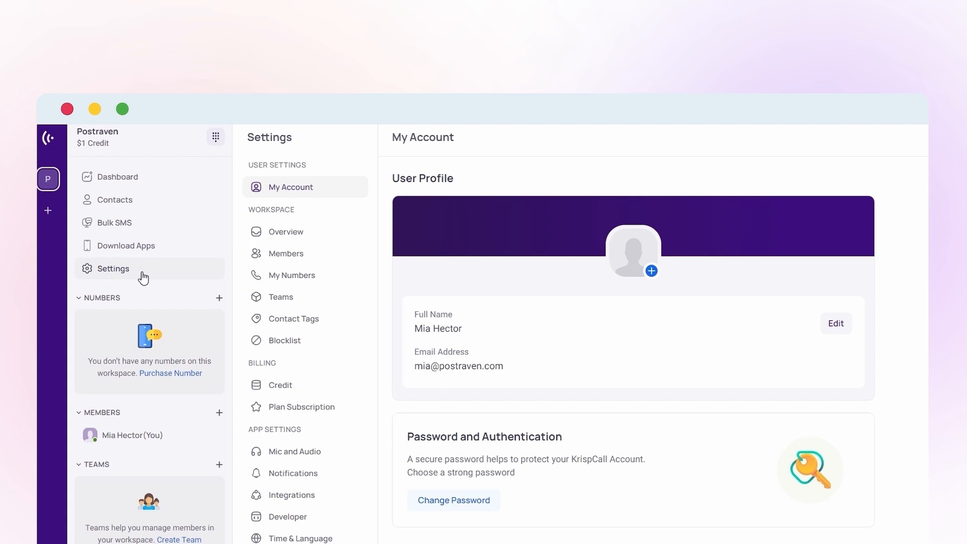
{"action": "left_click", "coordinate": [291, 275]}
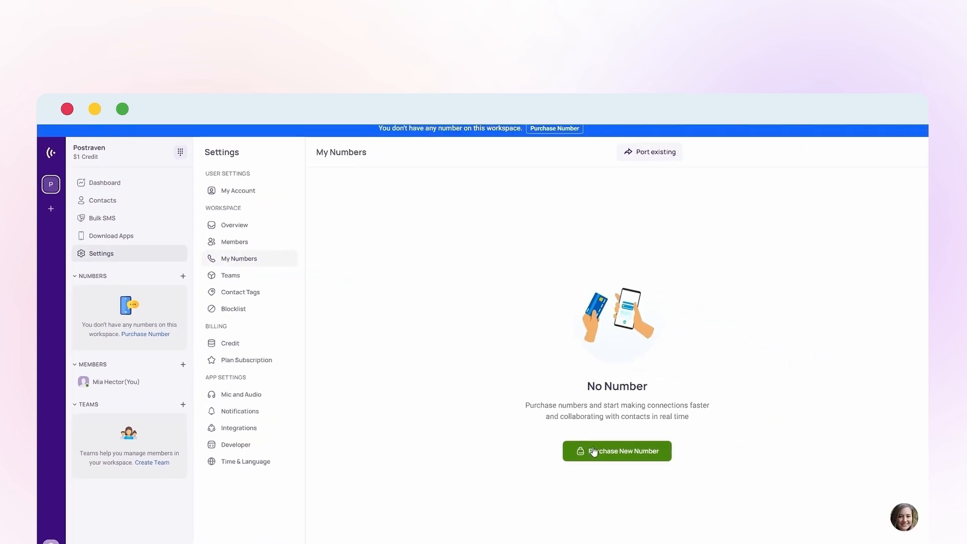
Start a new number purchase and search for available +32 Belgium toll-free numbers
{"action": "left_click", "coordinate": [617, 450]}
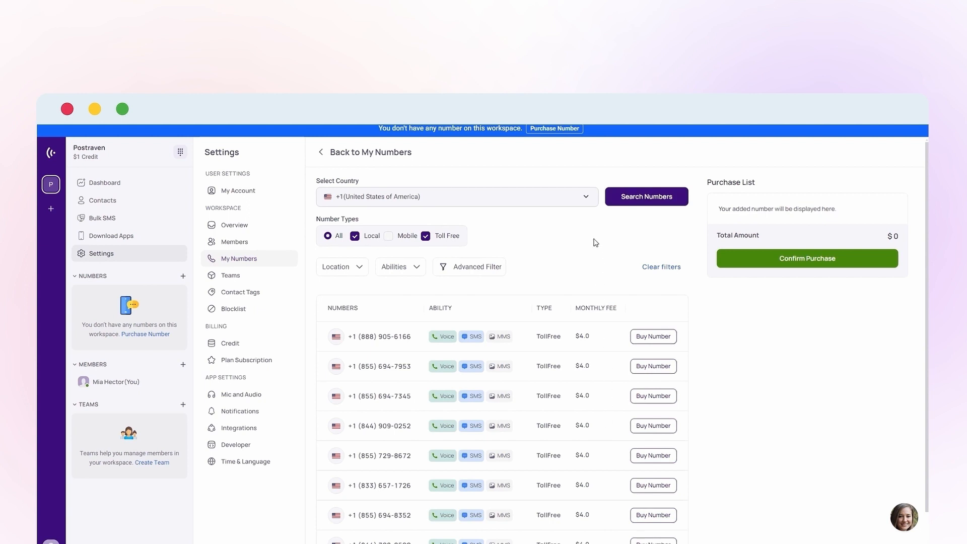
{"action": "left_click", "coordinate": [457, 197]}
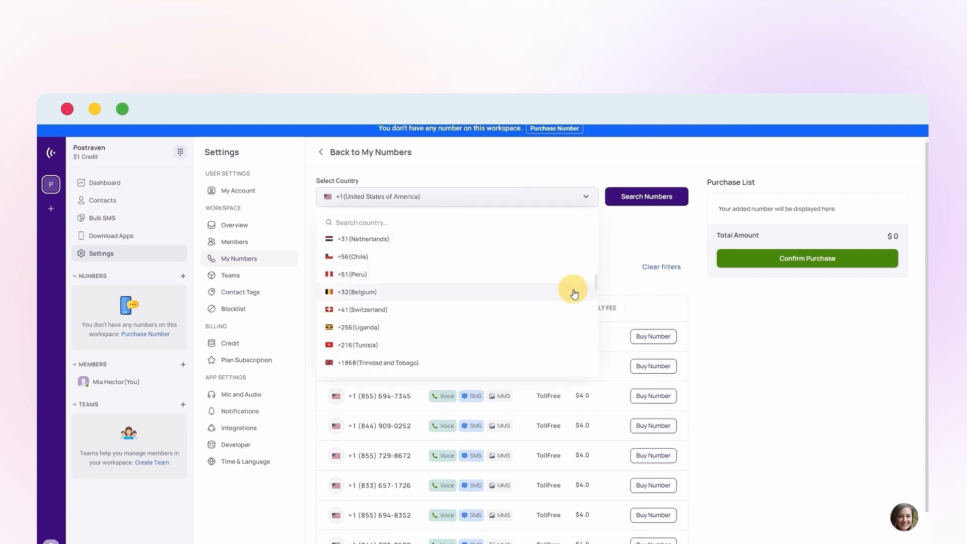
{"action": "left_click", "coordinate": [357, 293]}
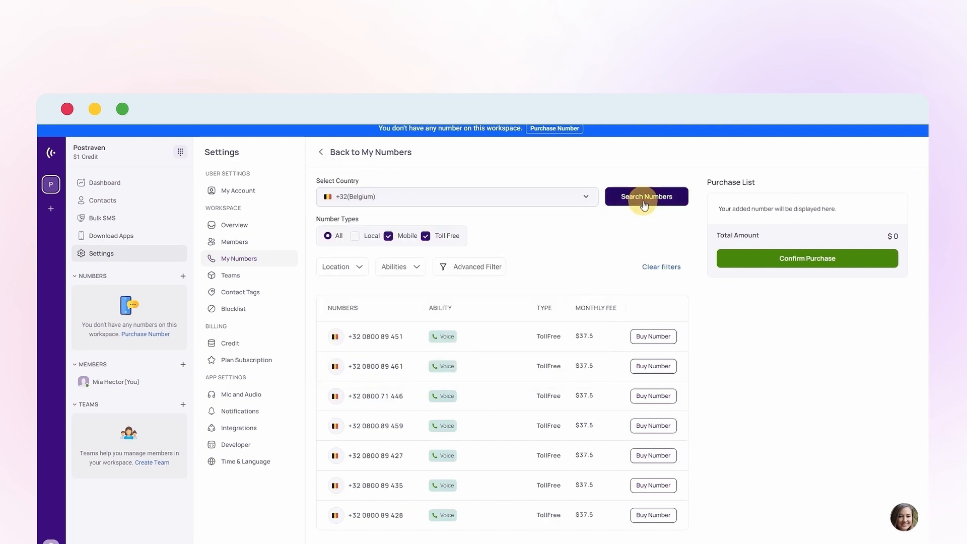
{"action": "left_click", "coordinate": [647, 196]}
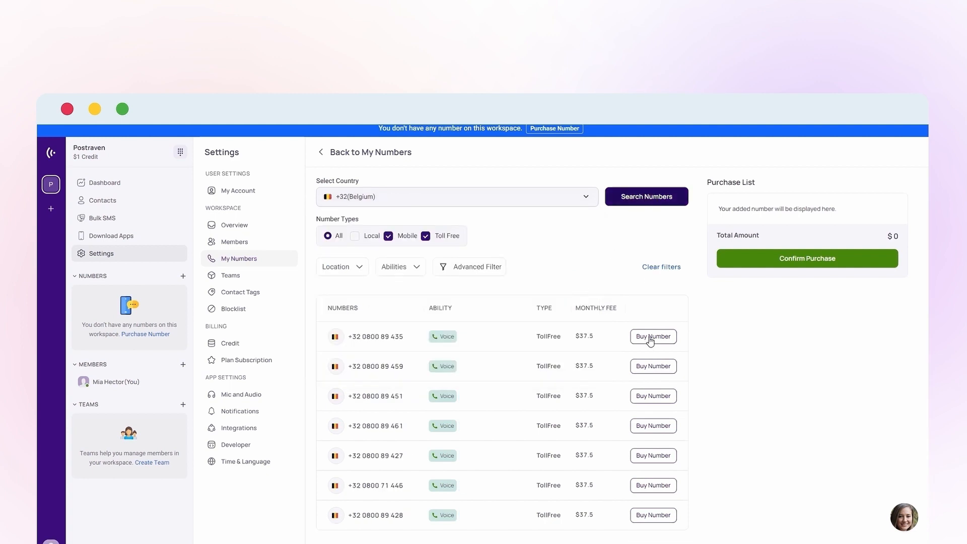
{"action": "left_click", "coordinate": [653, 336]}
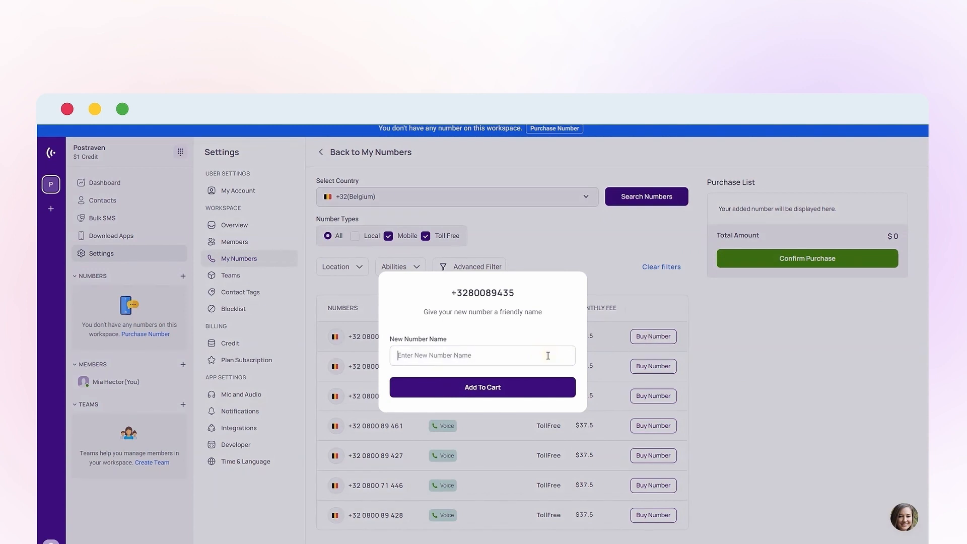
{"action": "type", "text": "Belgium Sales Number"}
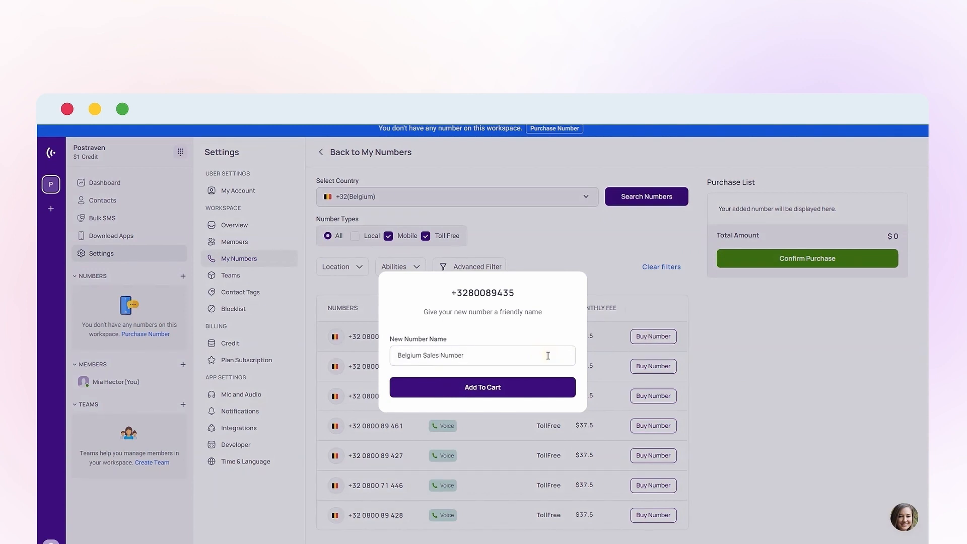
{"action": "left_click", "coordinate": [482, 387]}
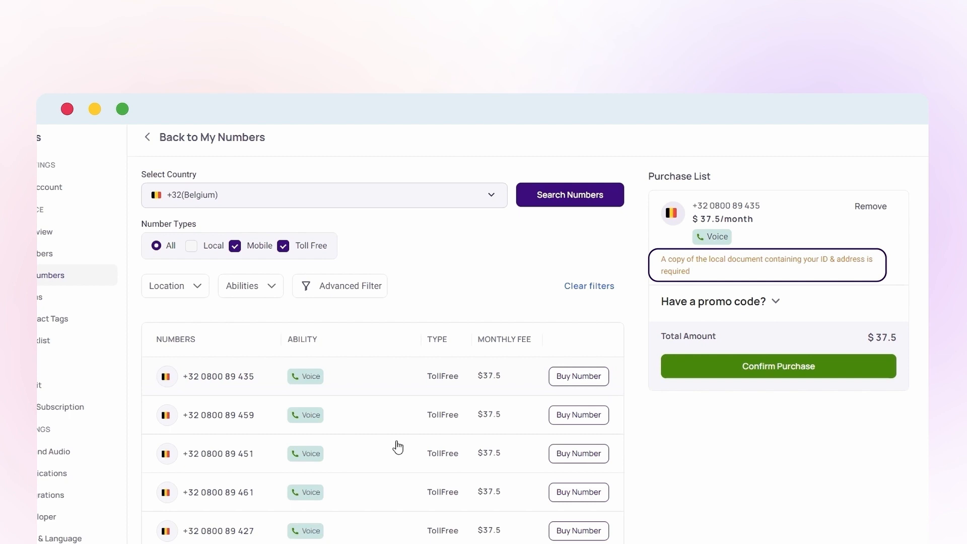
{"action": "mouse_move", "coordinate": [667, 425]}
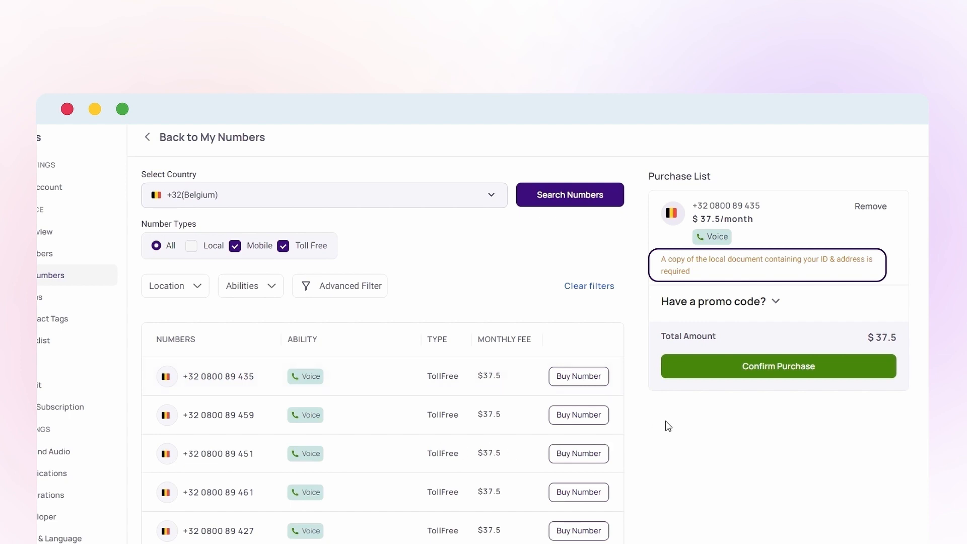
Confirm the $37.5 purchase so Belgium Sales Number becomes an active number
{"action": "left_click", "coordinate": [778, 366]}
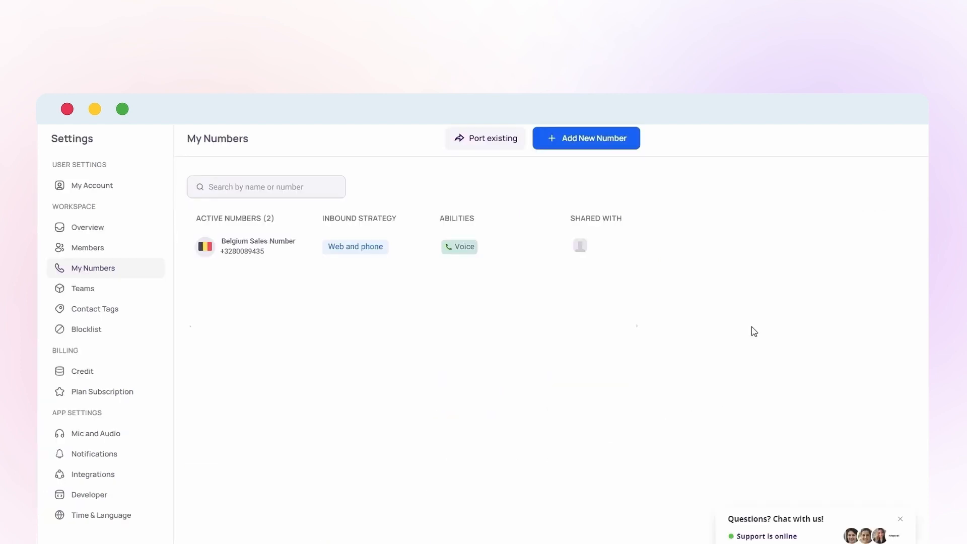